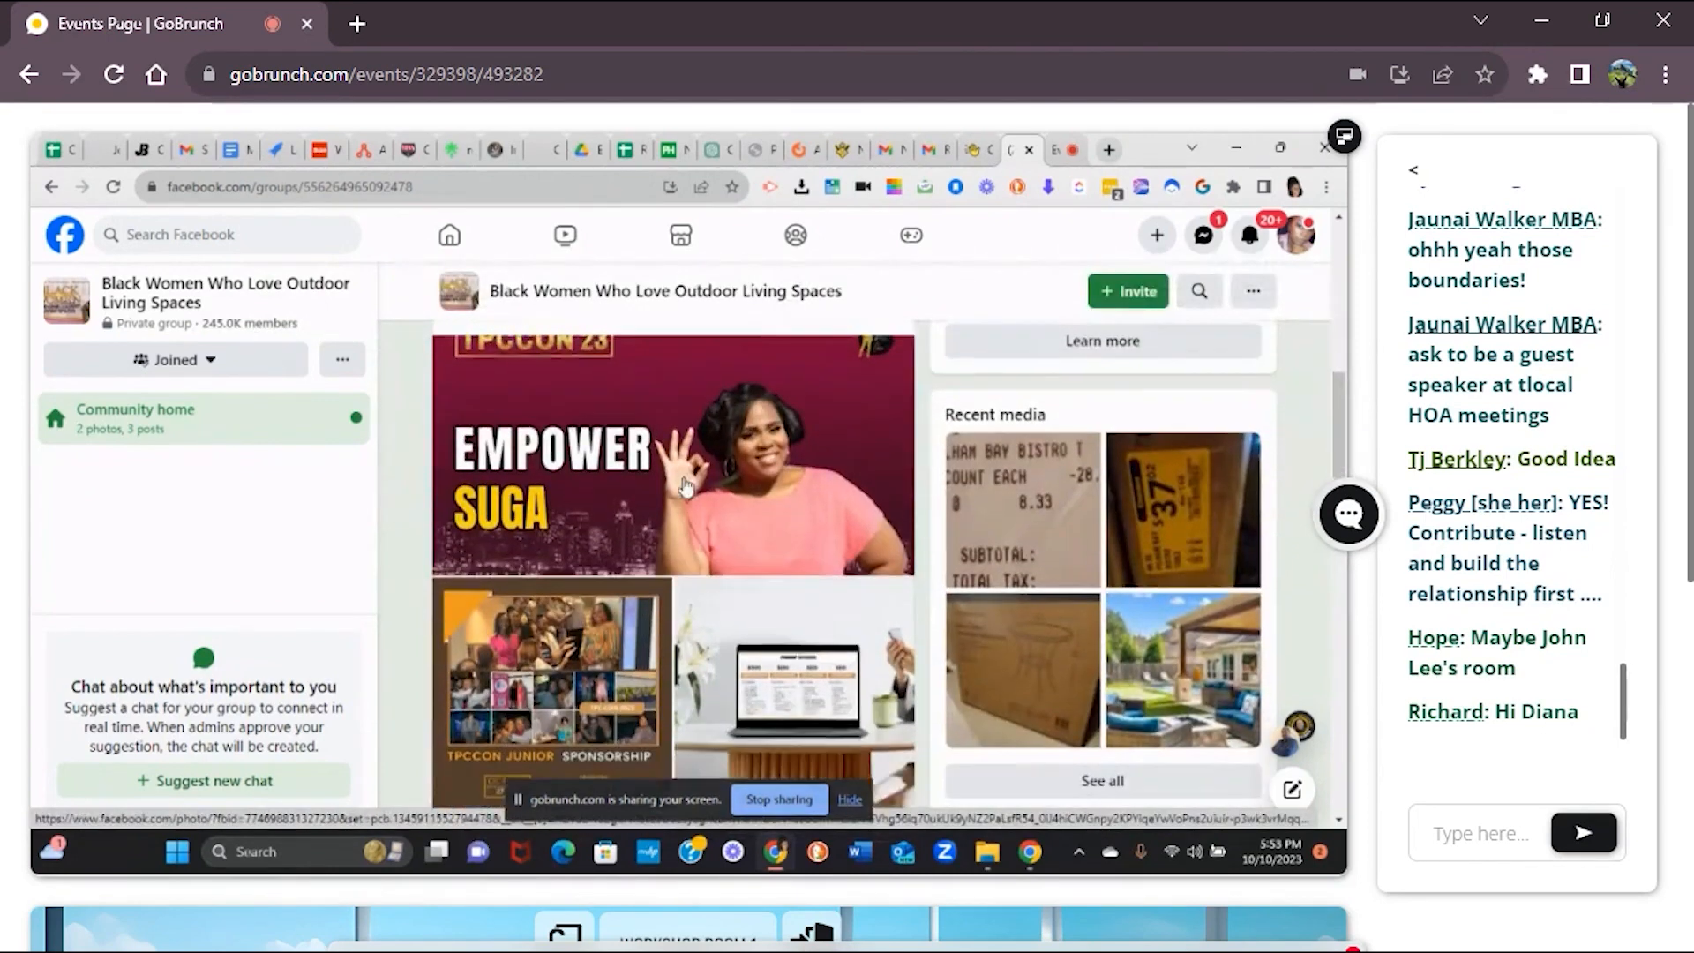
Step: Browse the group's Announcements feed, then view its Members list with 244,962 members and admins
{"action": "scroll", "scroll_direction": "down", "scroll_amount": 3}
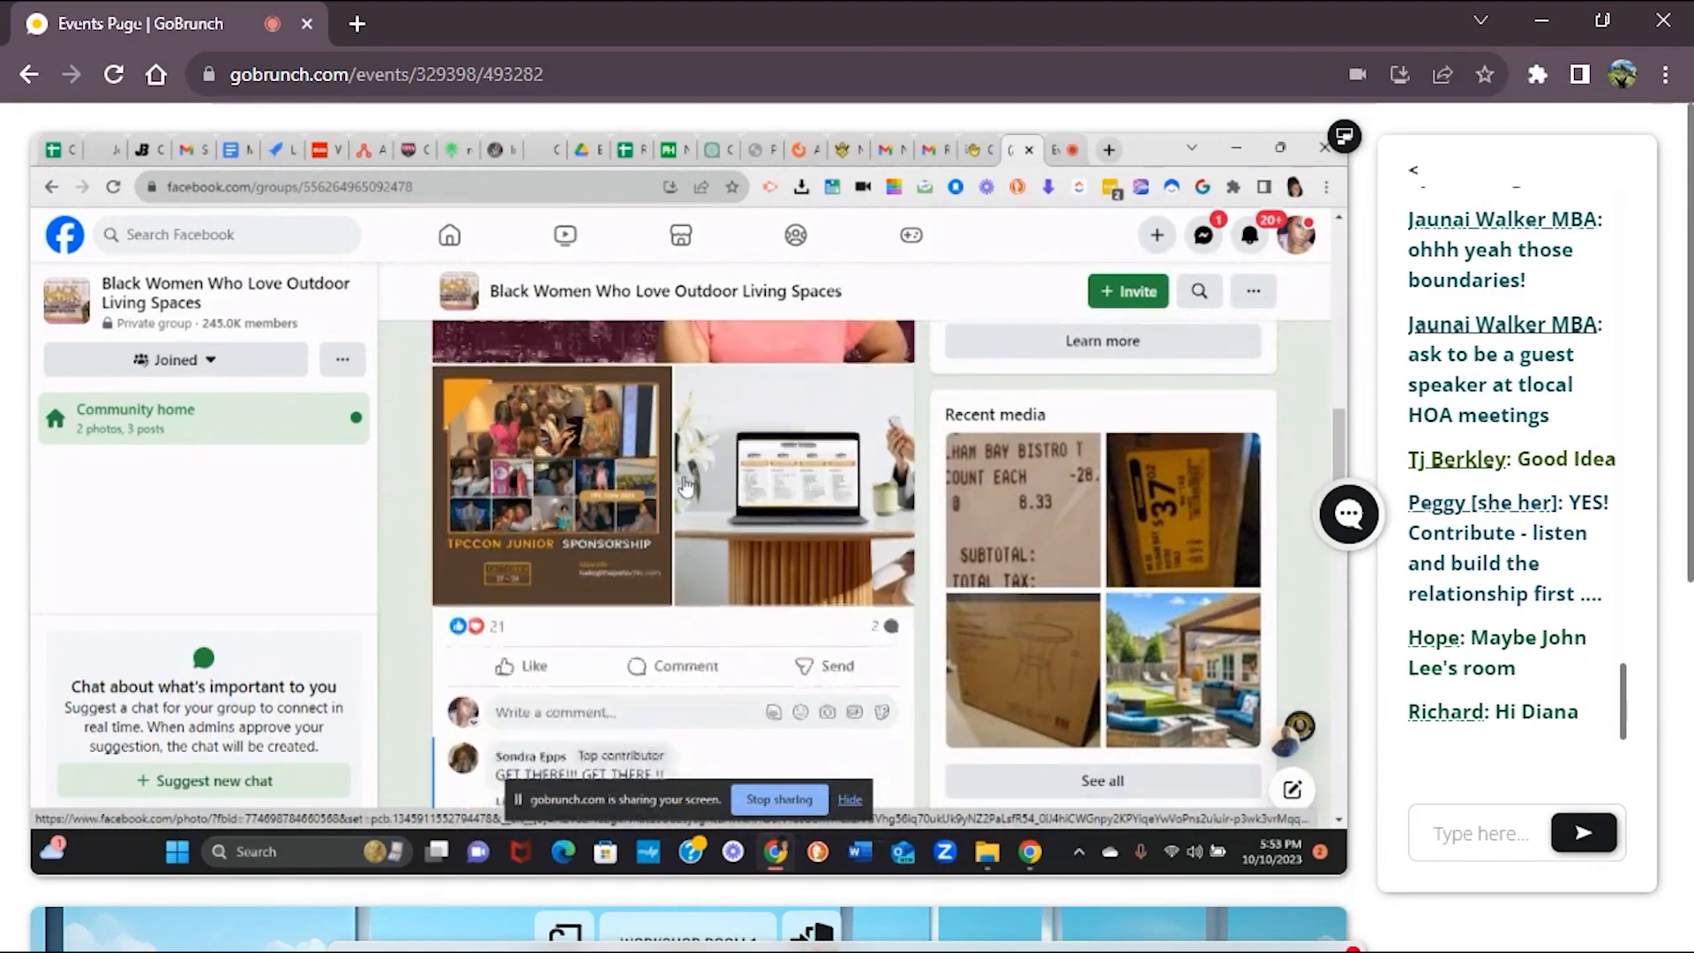
{"action": "scroll", "scroll_direction": "down", "scroll_amount": 3}
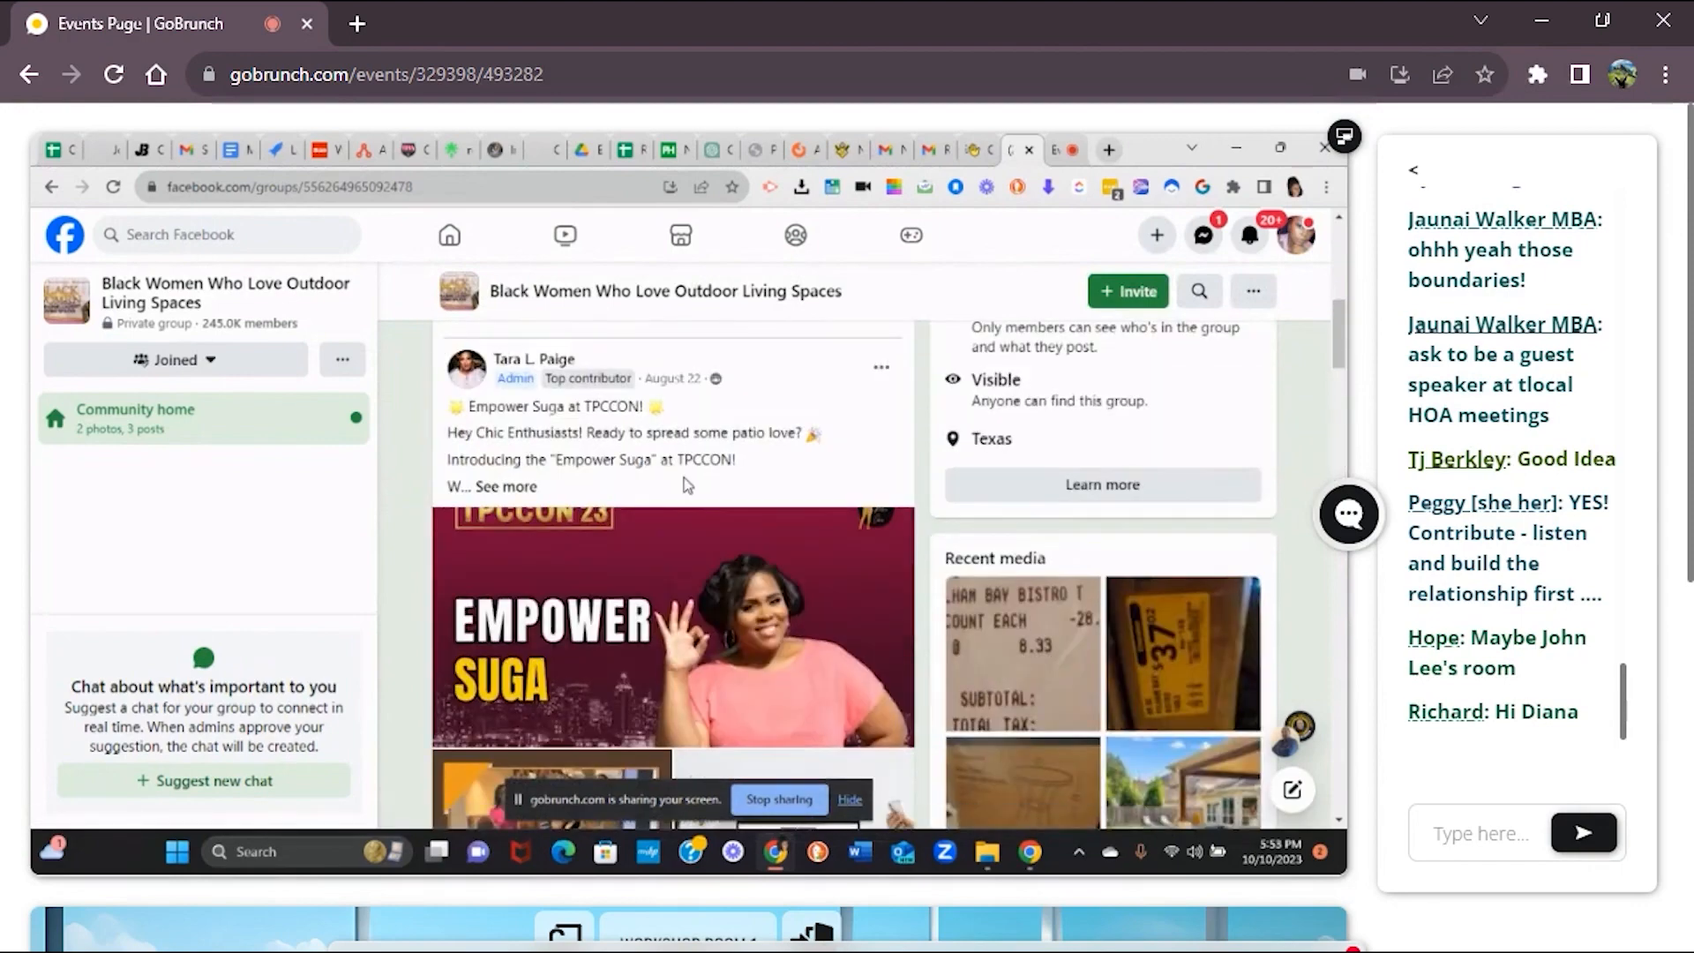
{"action": "scroll", "scroll_direction": "down", "scroll_amount": 3}
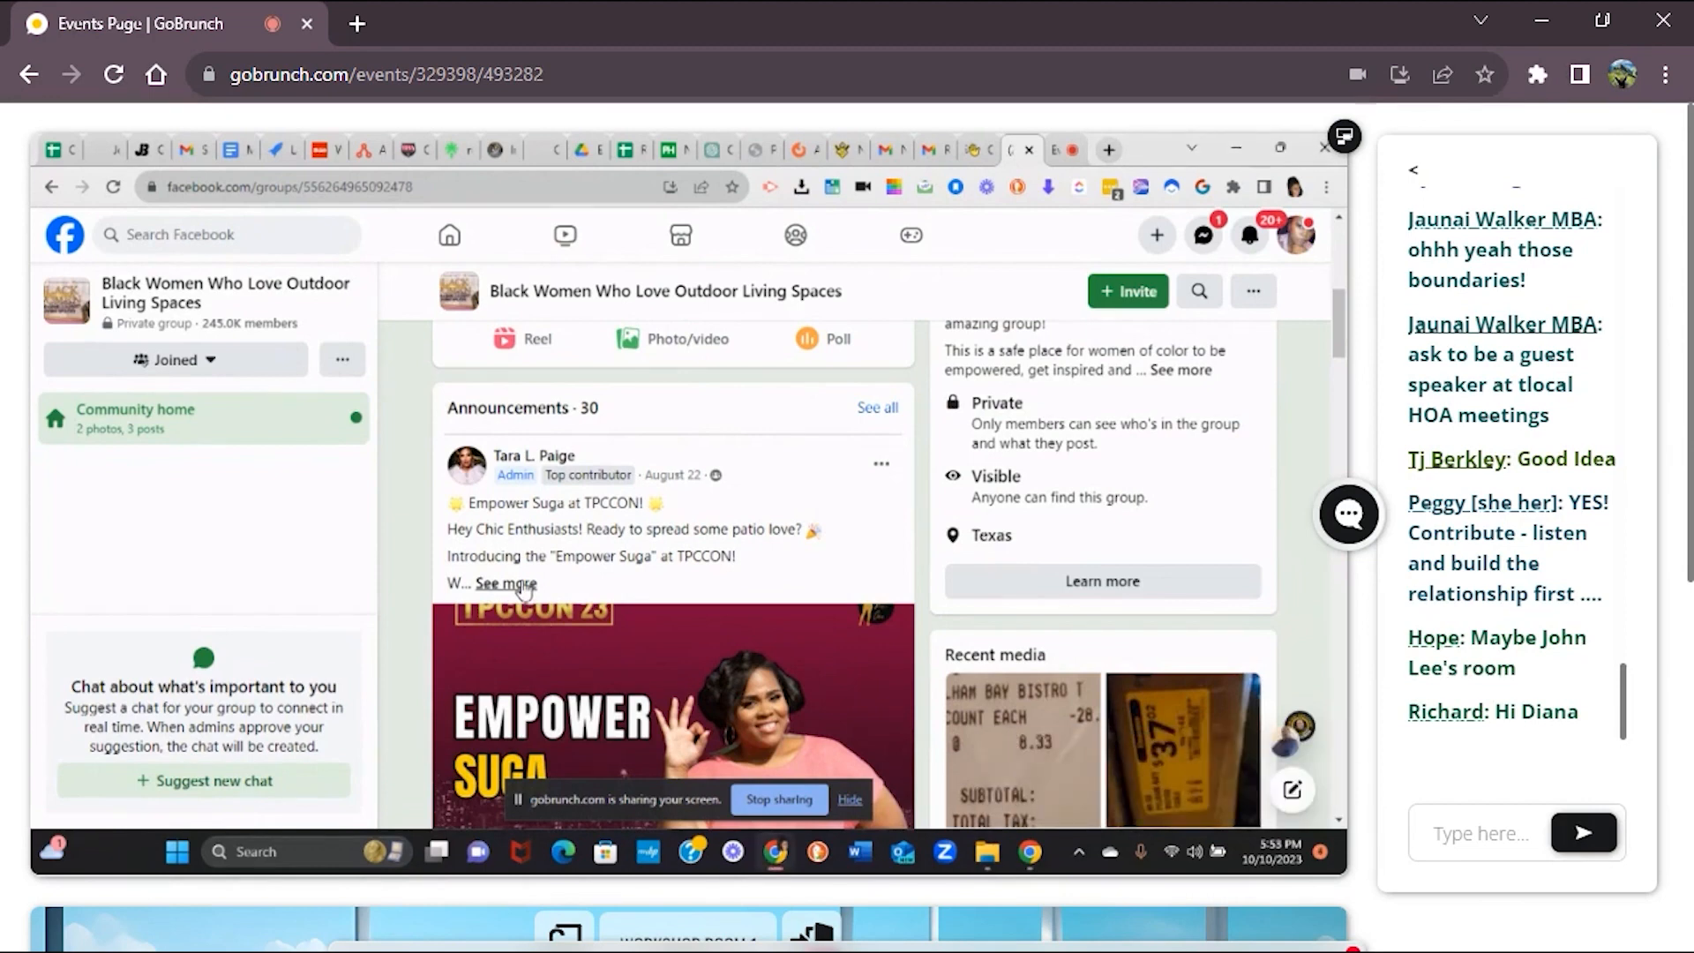
{"action": "left_click", "coordinate": [247, 323]}
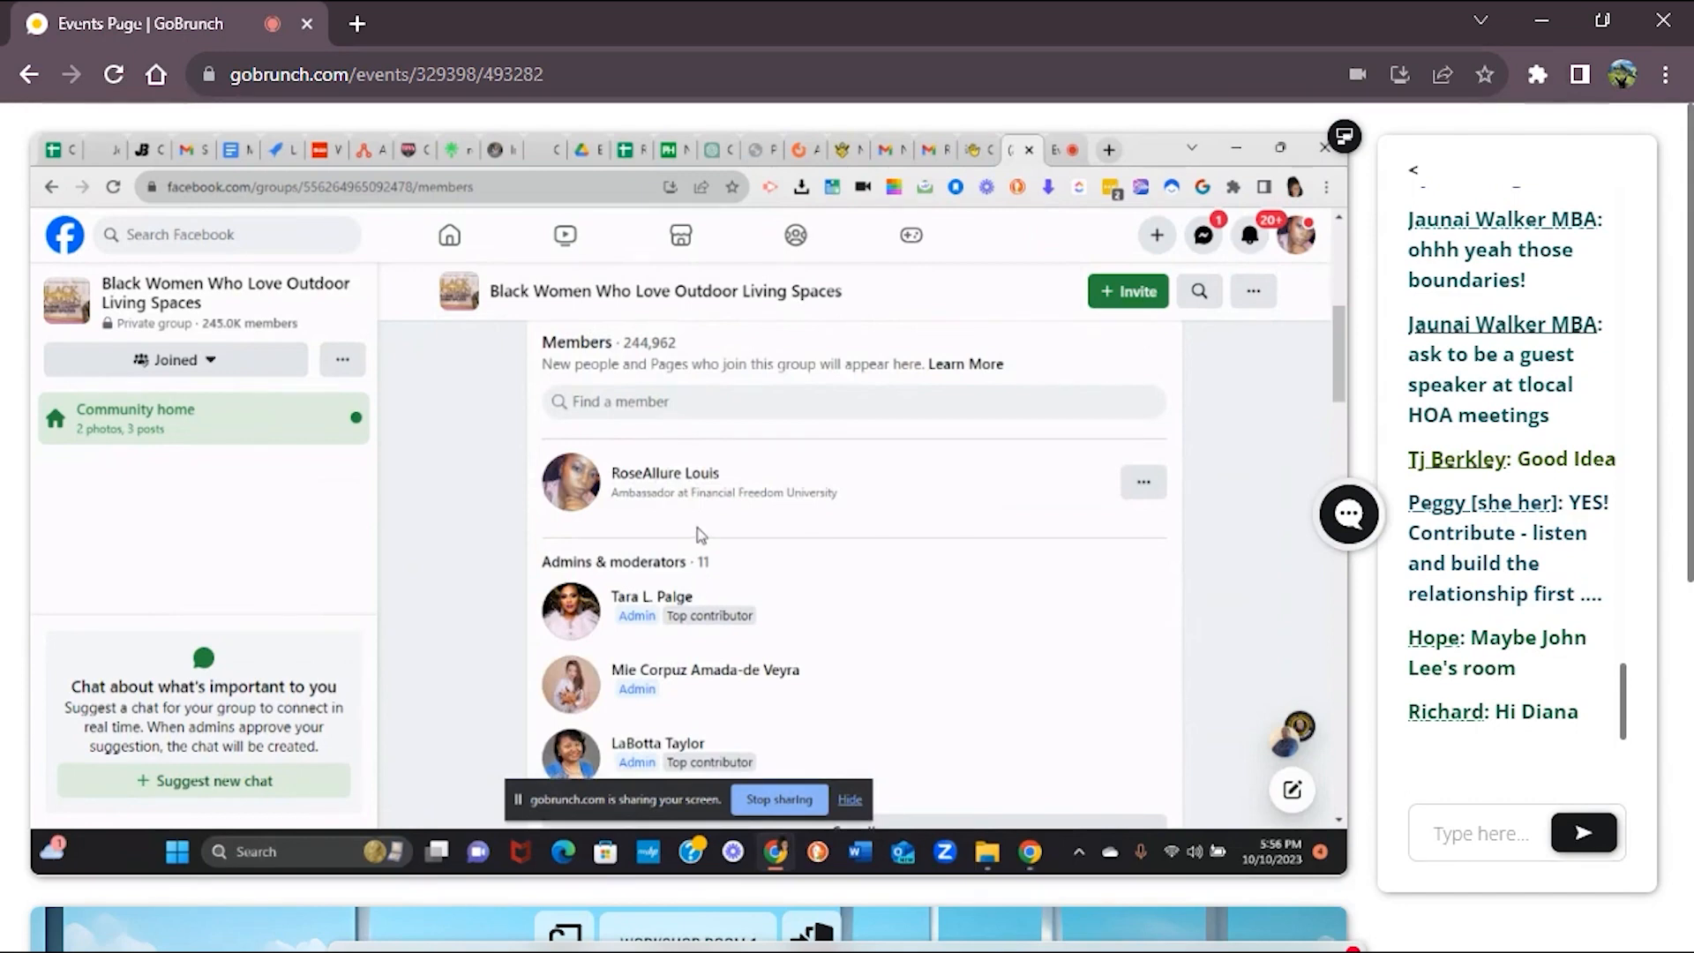
{"action": "mouse_move", "coordinate": [697, 506]}
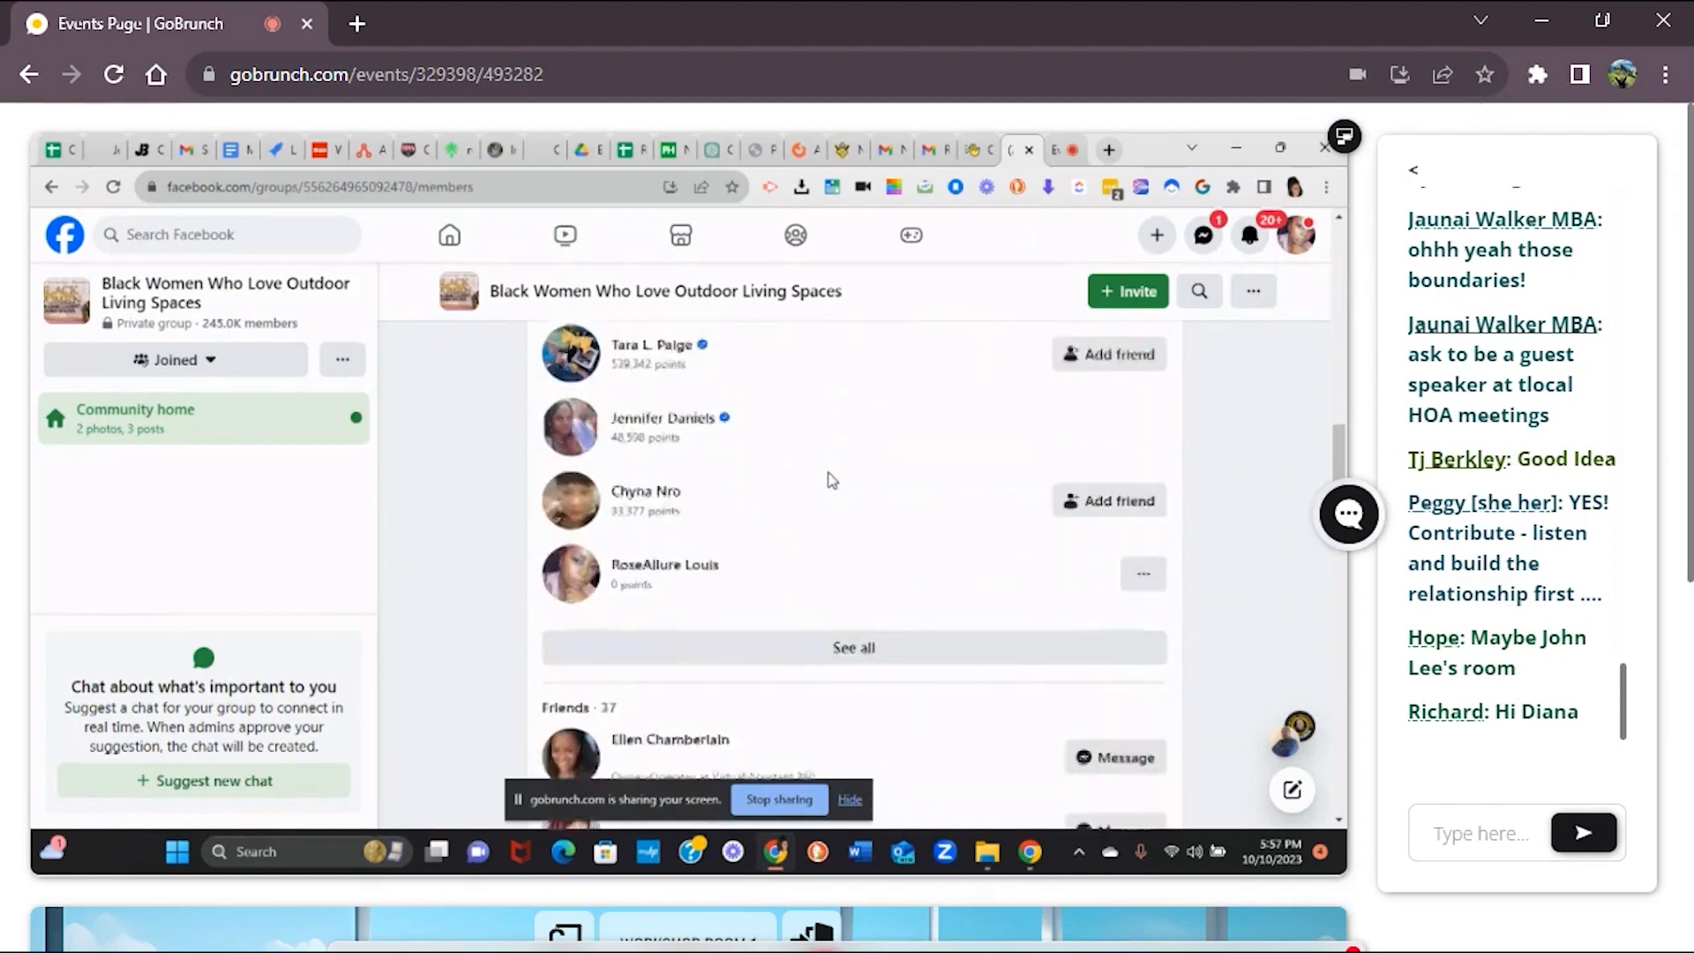
{"action": "scroll", "scroll_direction": "down", "scroll_amount": 3}
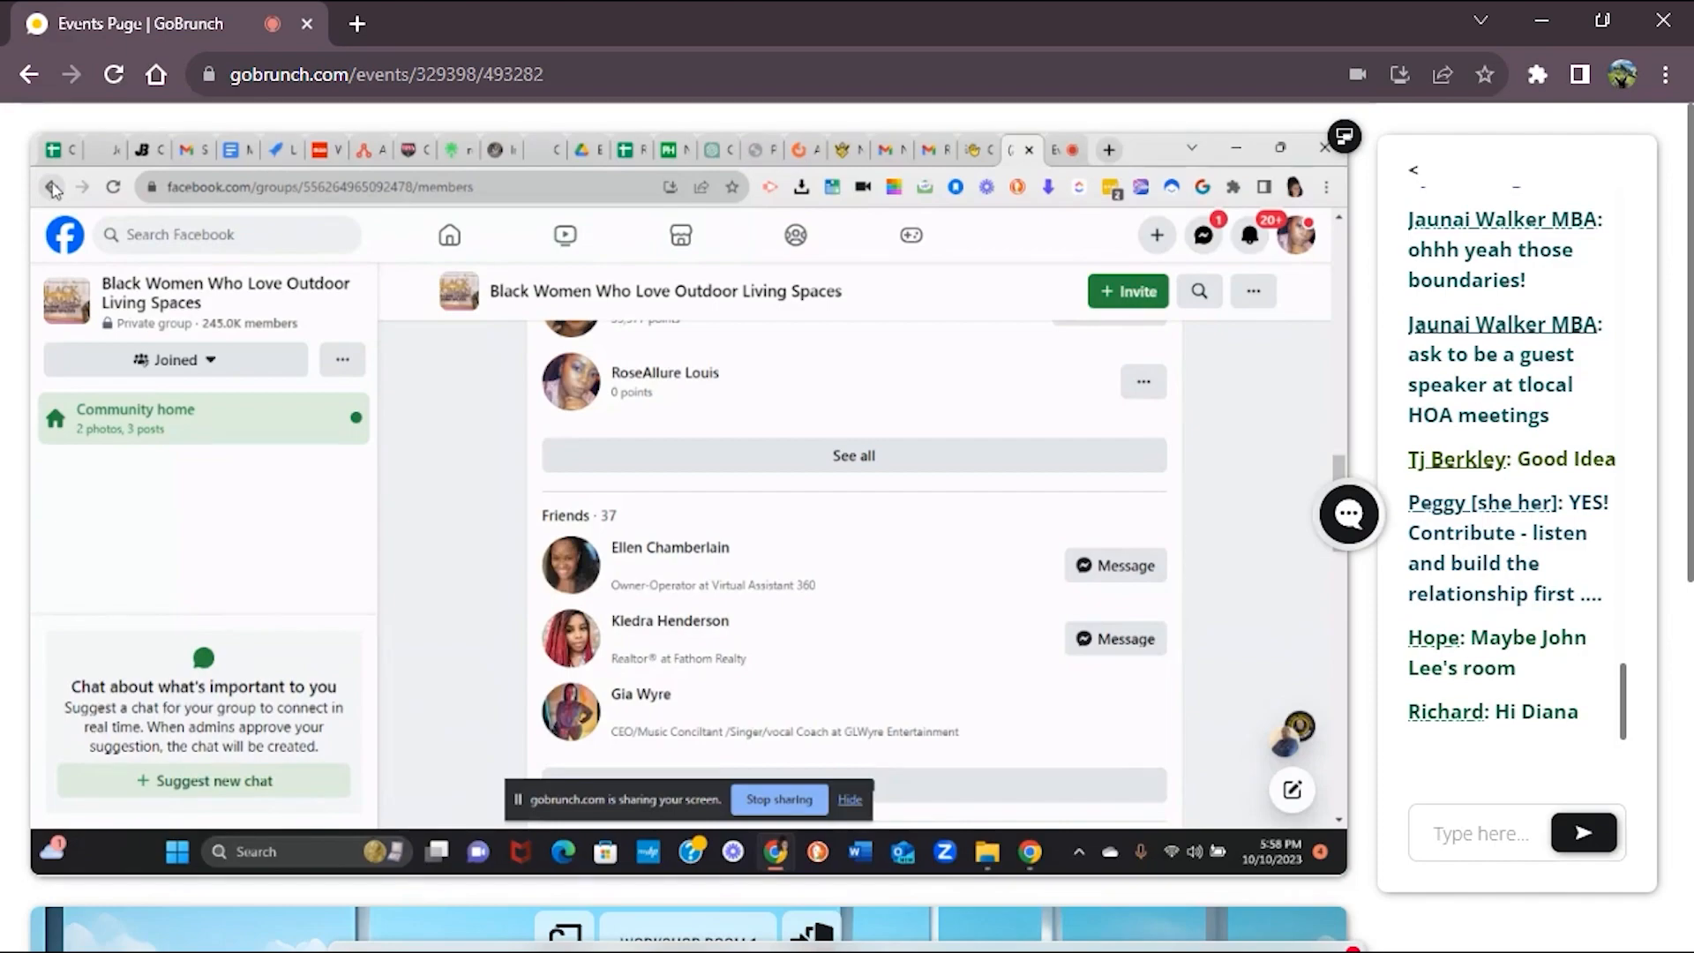
Step: Return from the Members list to the group's main page with its cover banner
{"action": "left_click", "coordinate": [52, 187]}
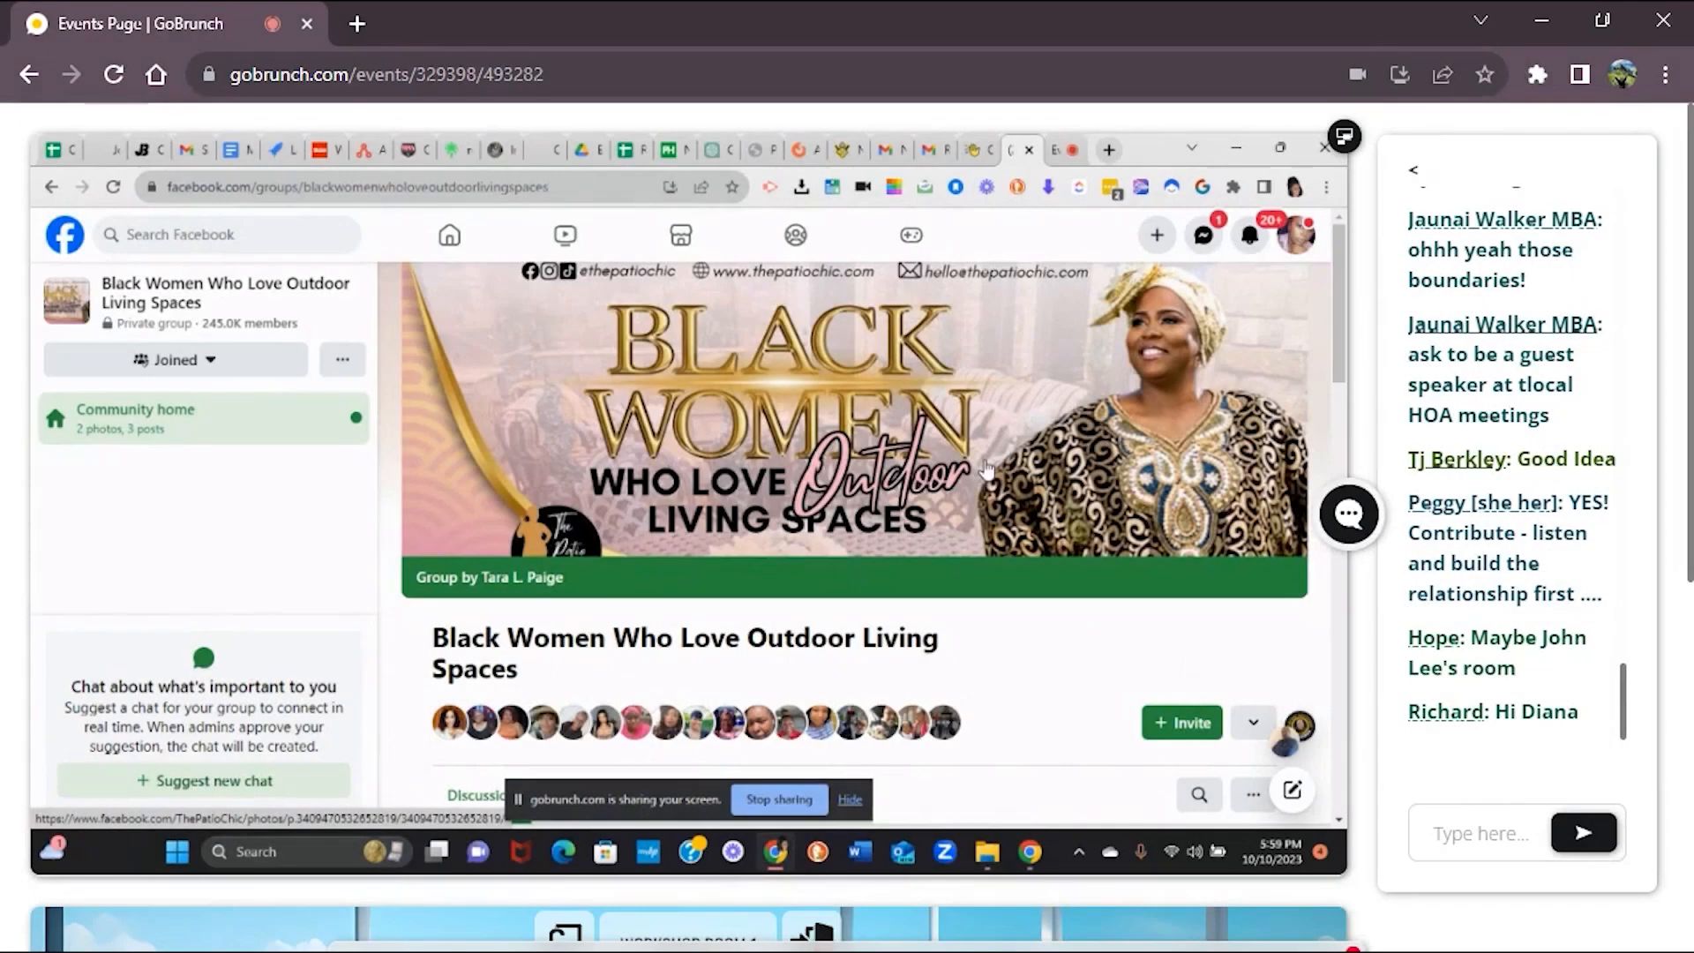
{"action": "mouse_move", "coordinate": [1080, 188]}
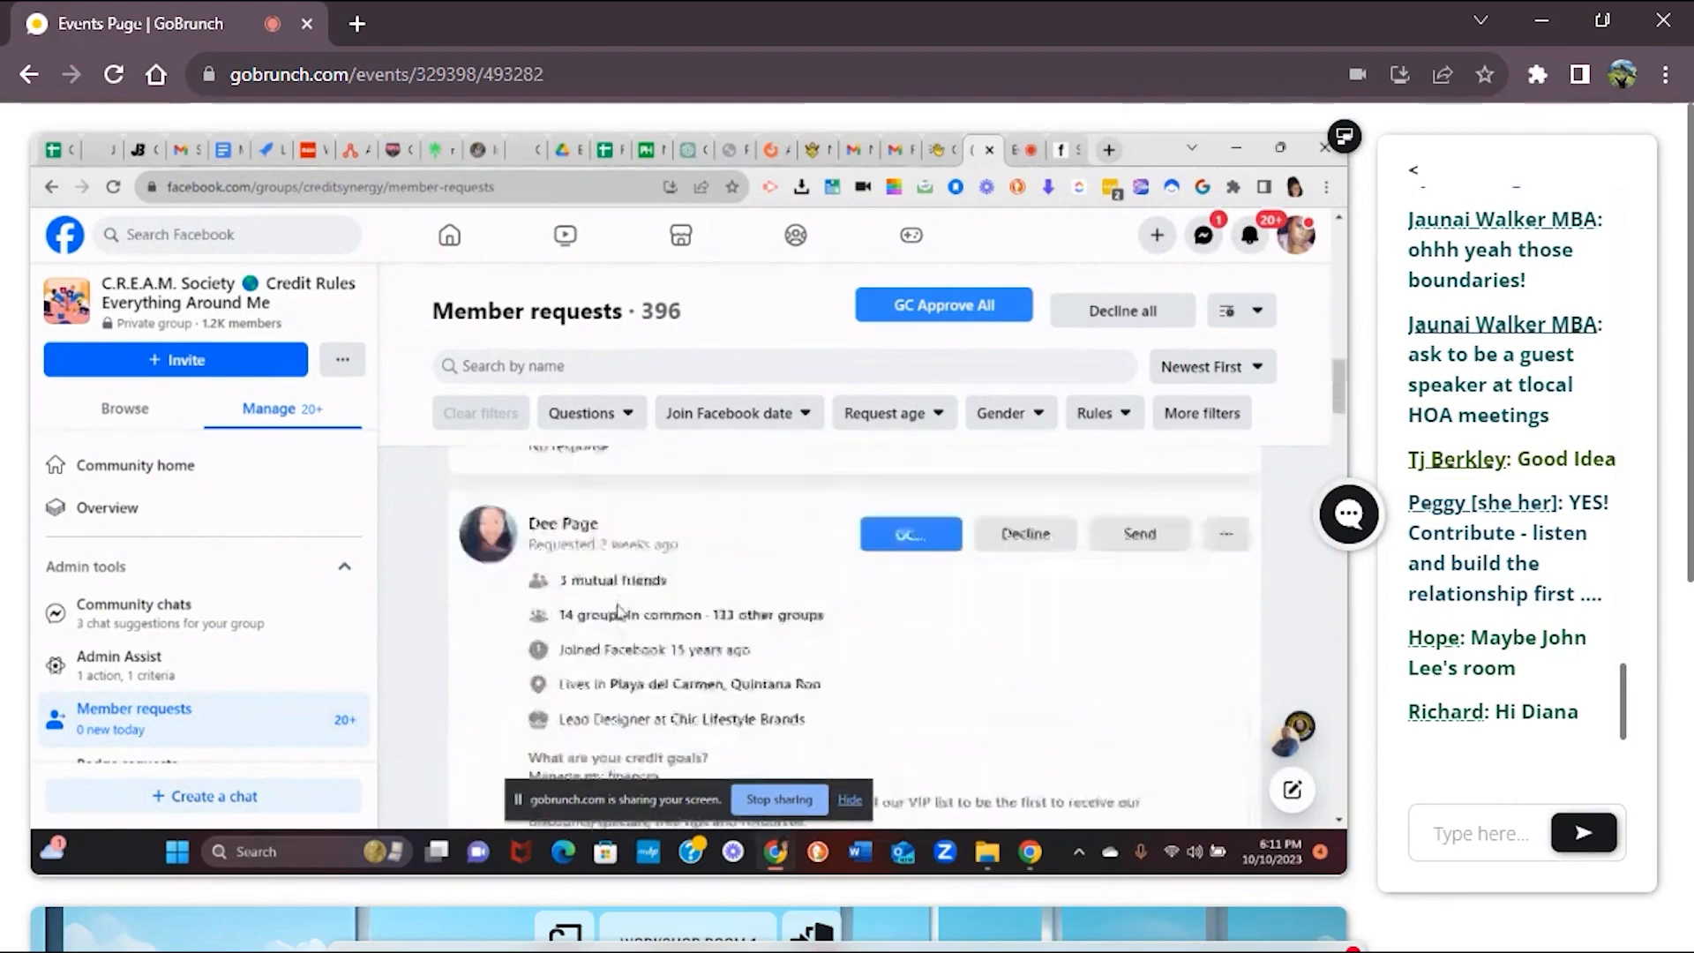
Step: Browse the C.R.E.A.M. Society group's 396 pending member requests and applicants' answers
{"action": "scroll", "scroll_direction": "down", "scroll_amount": 3}
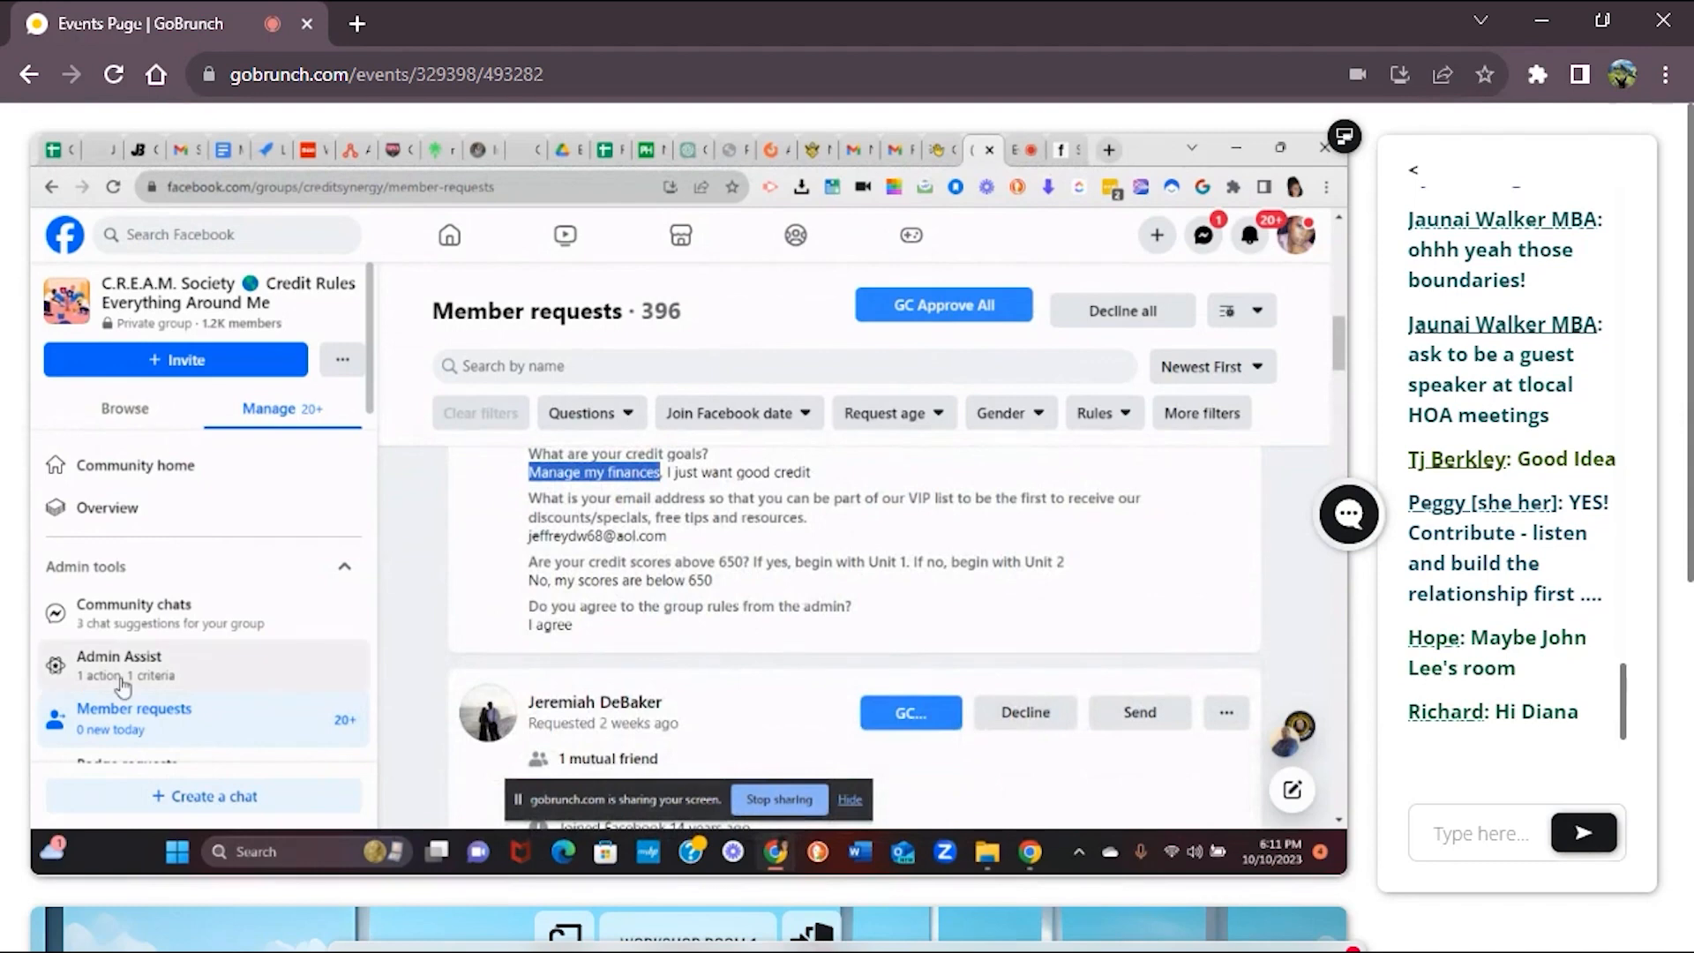
{"action": "mouse_move", "coordinate": [139, 616]}
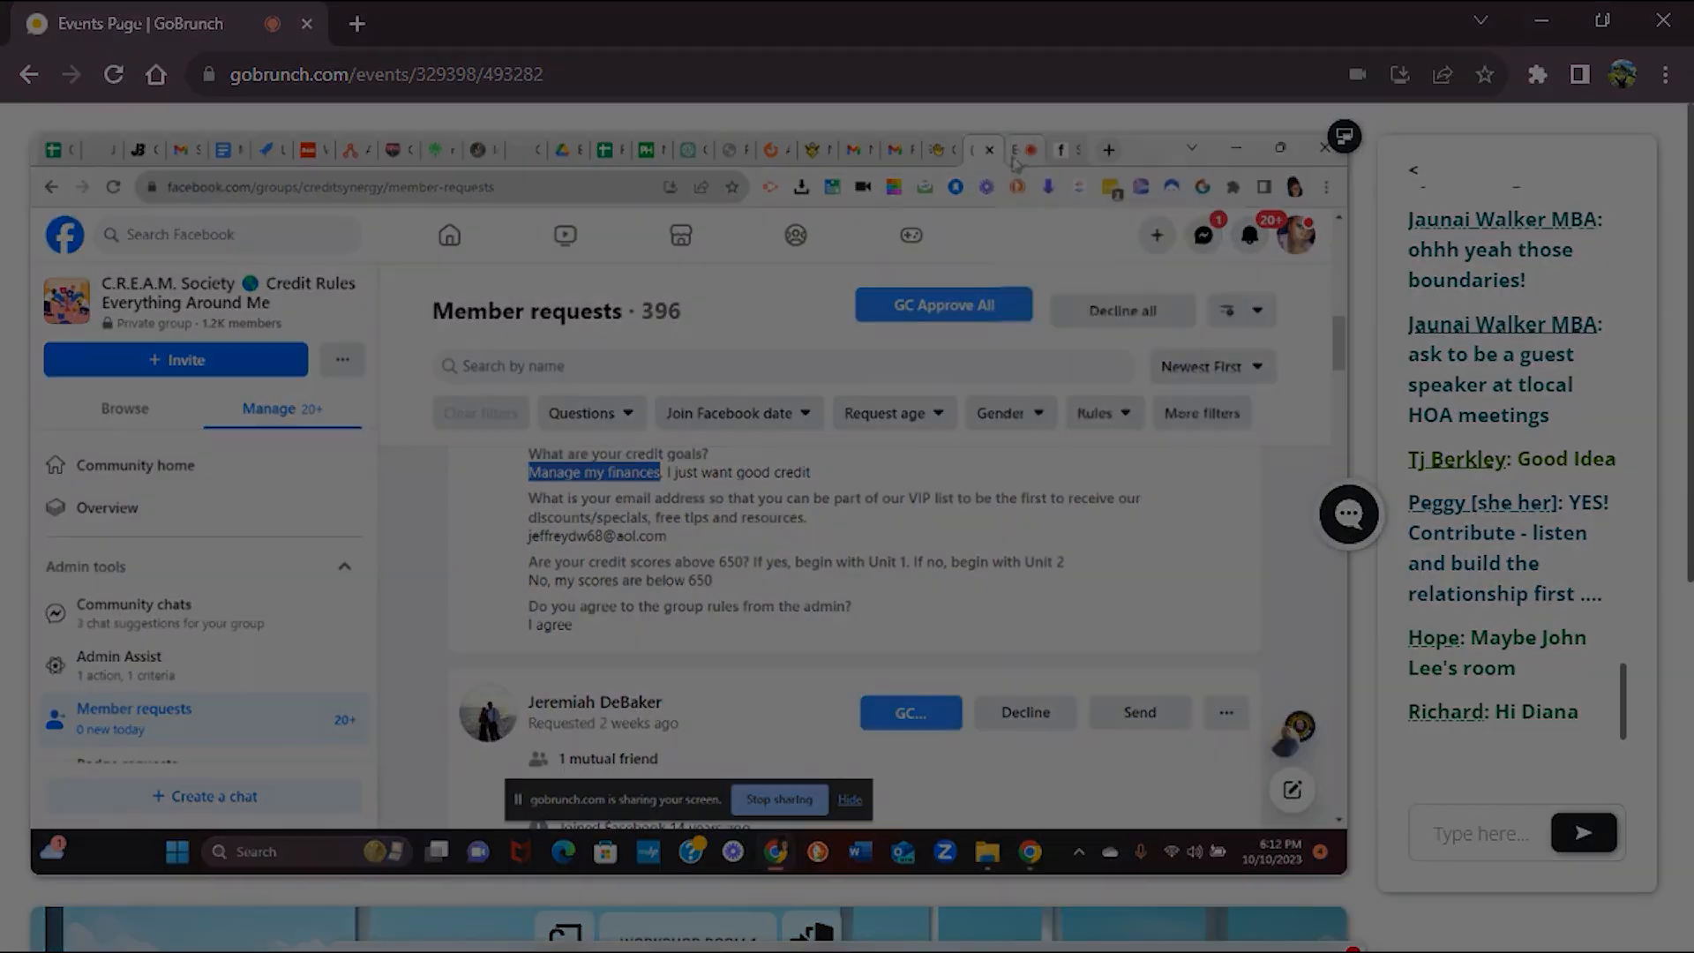
Step: Return to the GoBrunch event tab and start an "Amazing info :)" chat message
{"action": "left_click", "coordinate": [1067, 149]}
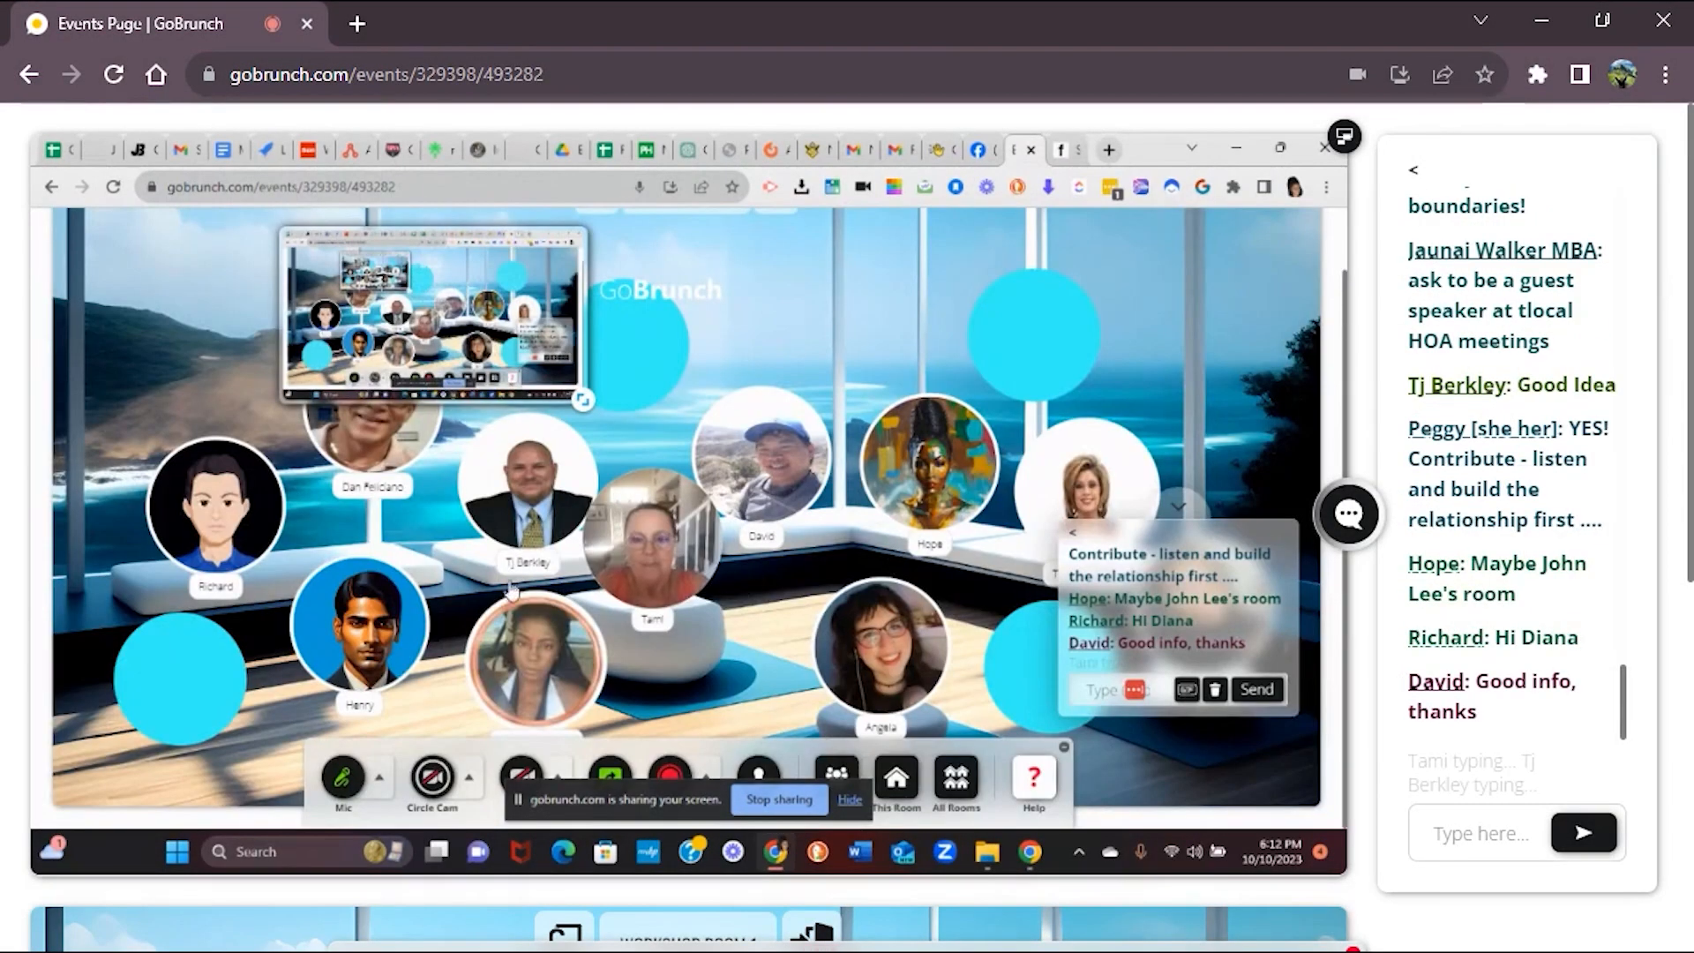
{"action": "type", "text": "Amaz"}
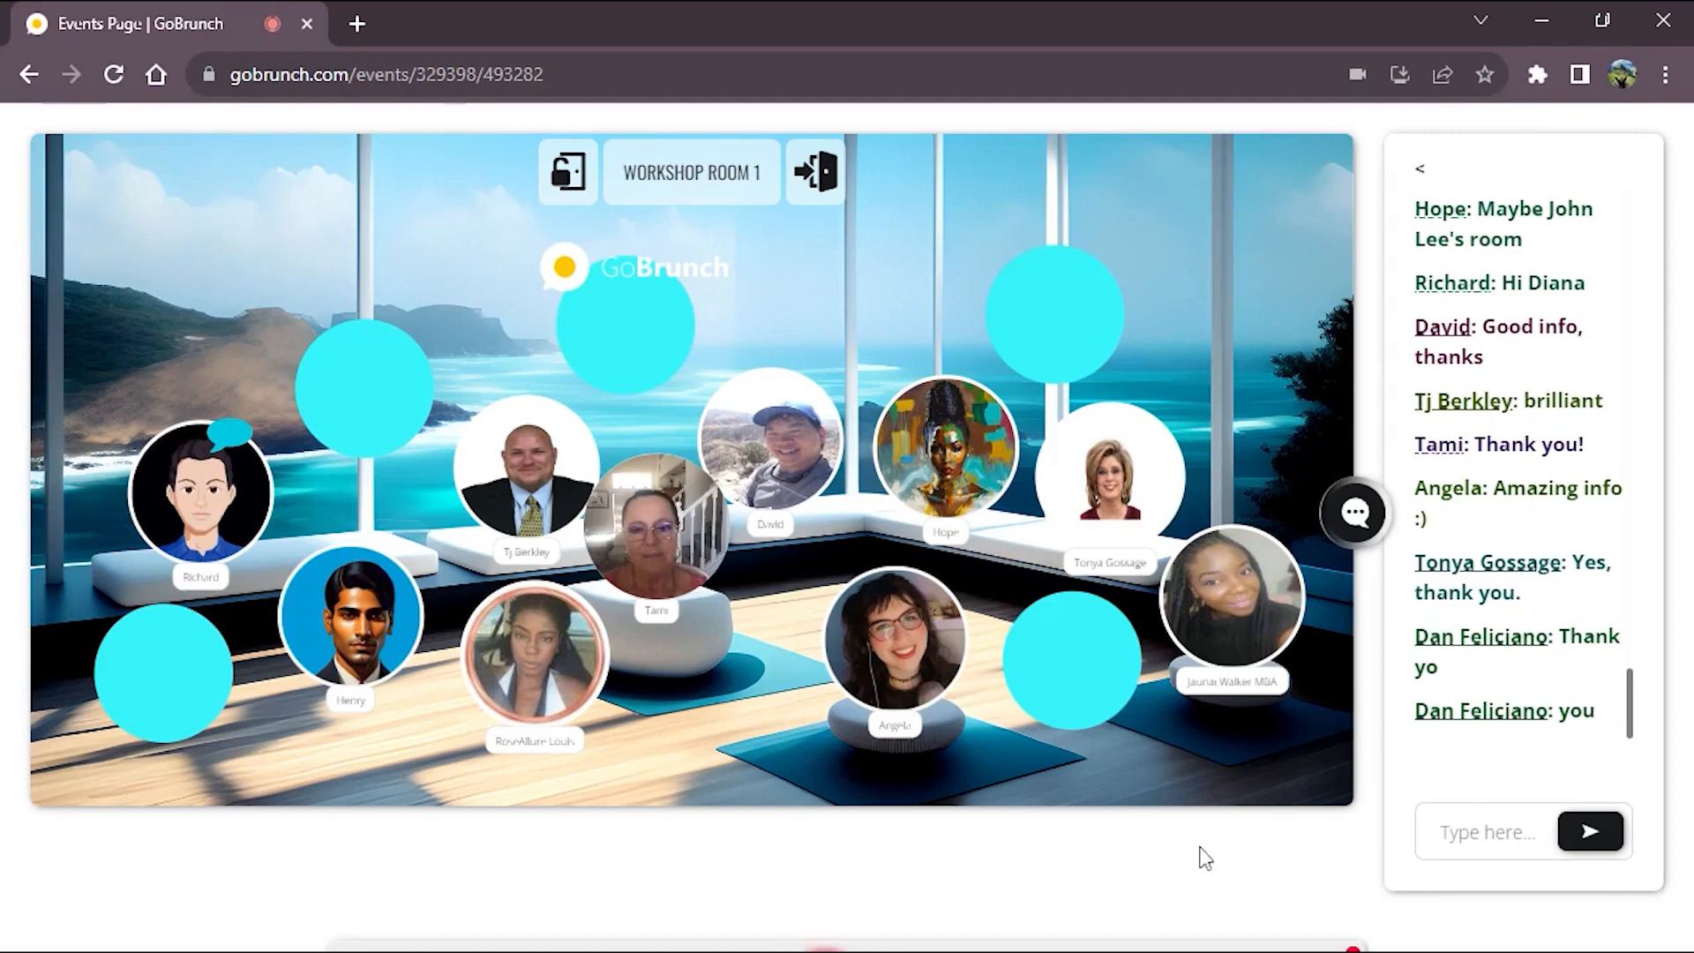
{"action": "mouse_move", "coordinate": [1260, 831]}
{"action": "type", "text": "Thabk"}
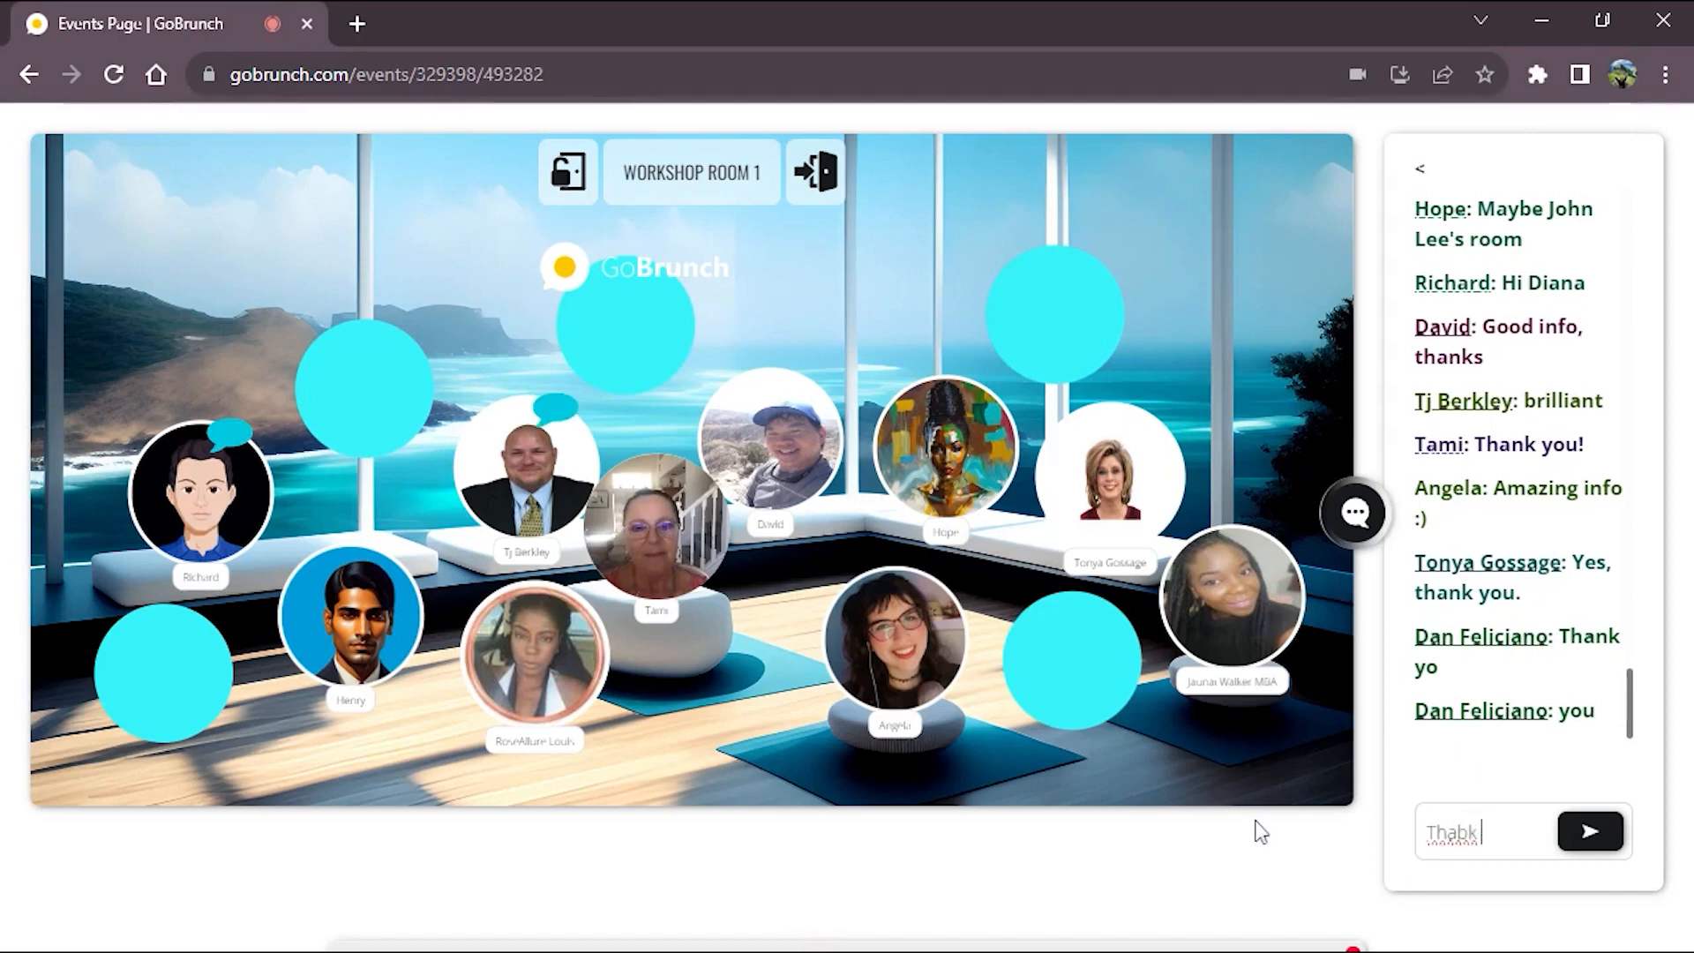
Step: Post a "Thank you :D" message in the Workshop Room 1 chat
{"action": "type", "text": "Thank you :D"}
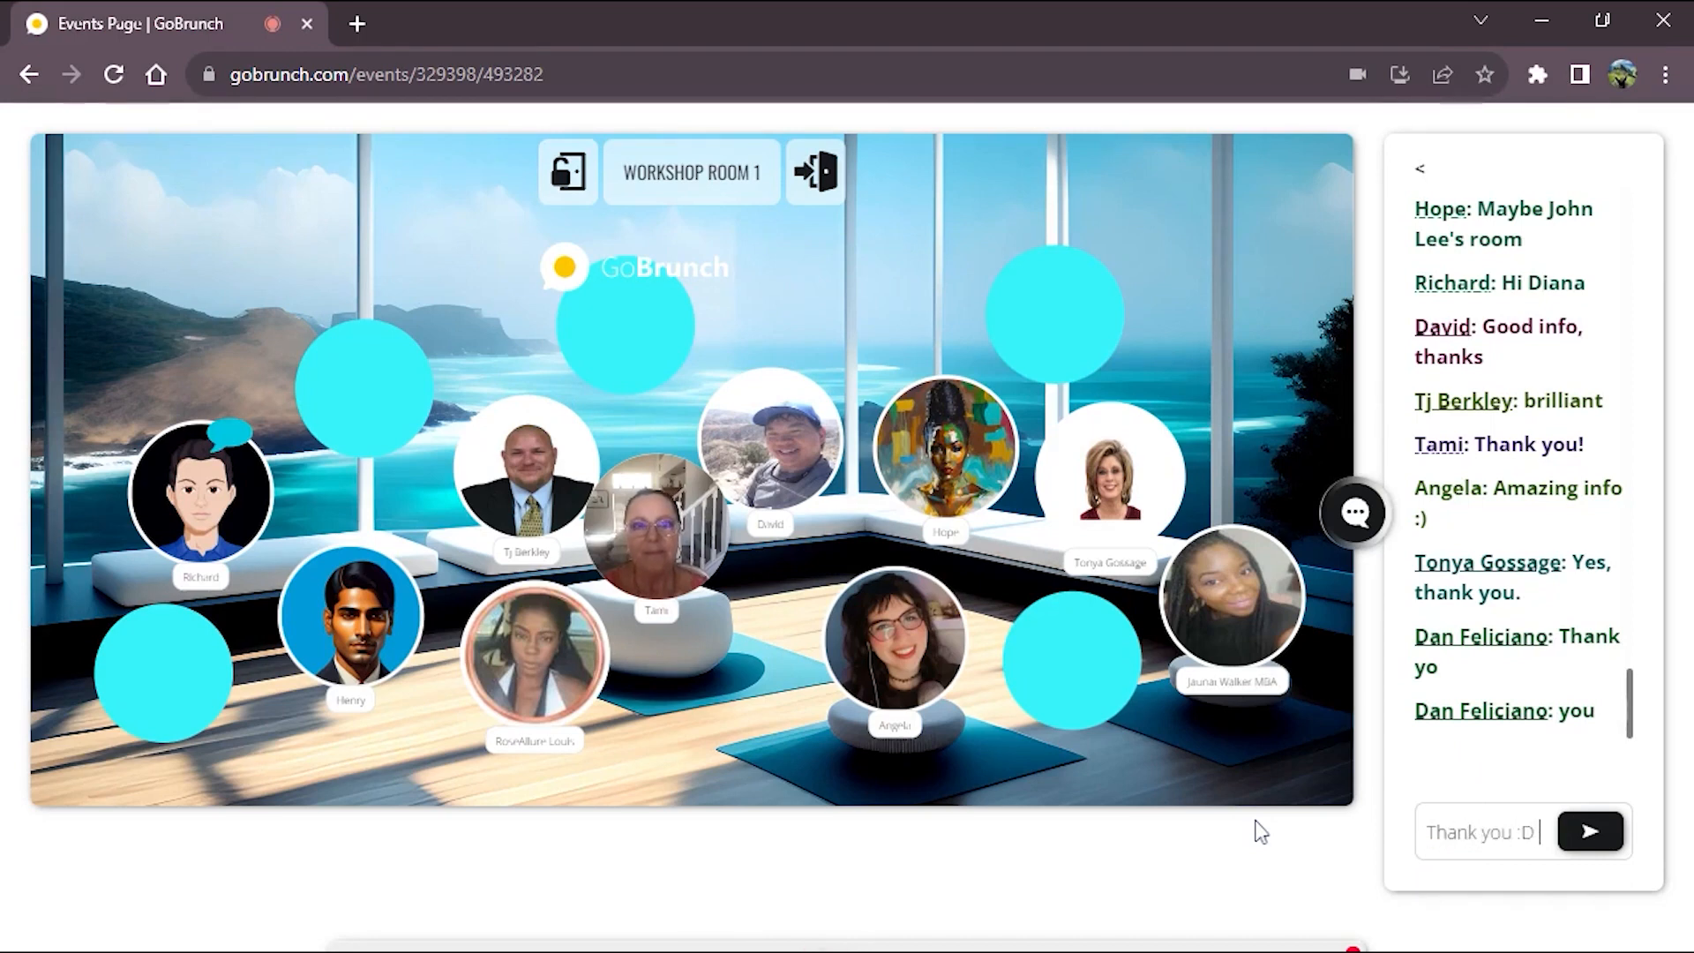
{"action": "left_click", "coordinate": [1589, 832]}
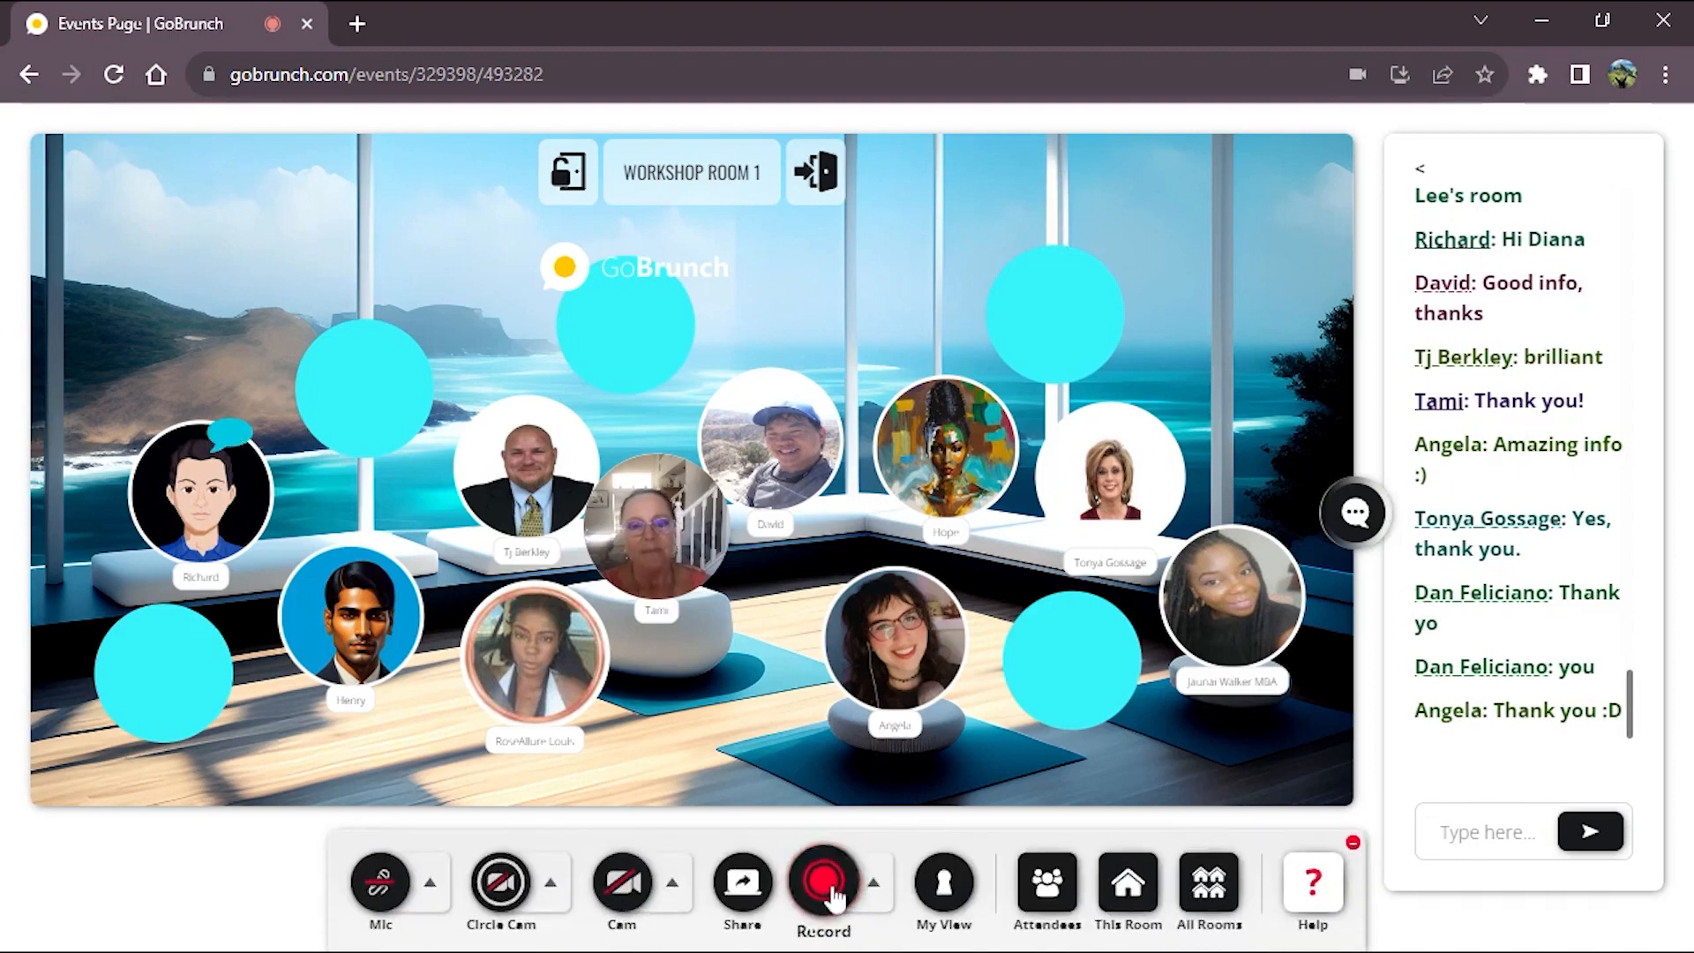
{"action": "left_click", "coordinate": [822, 879]}
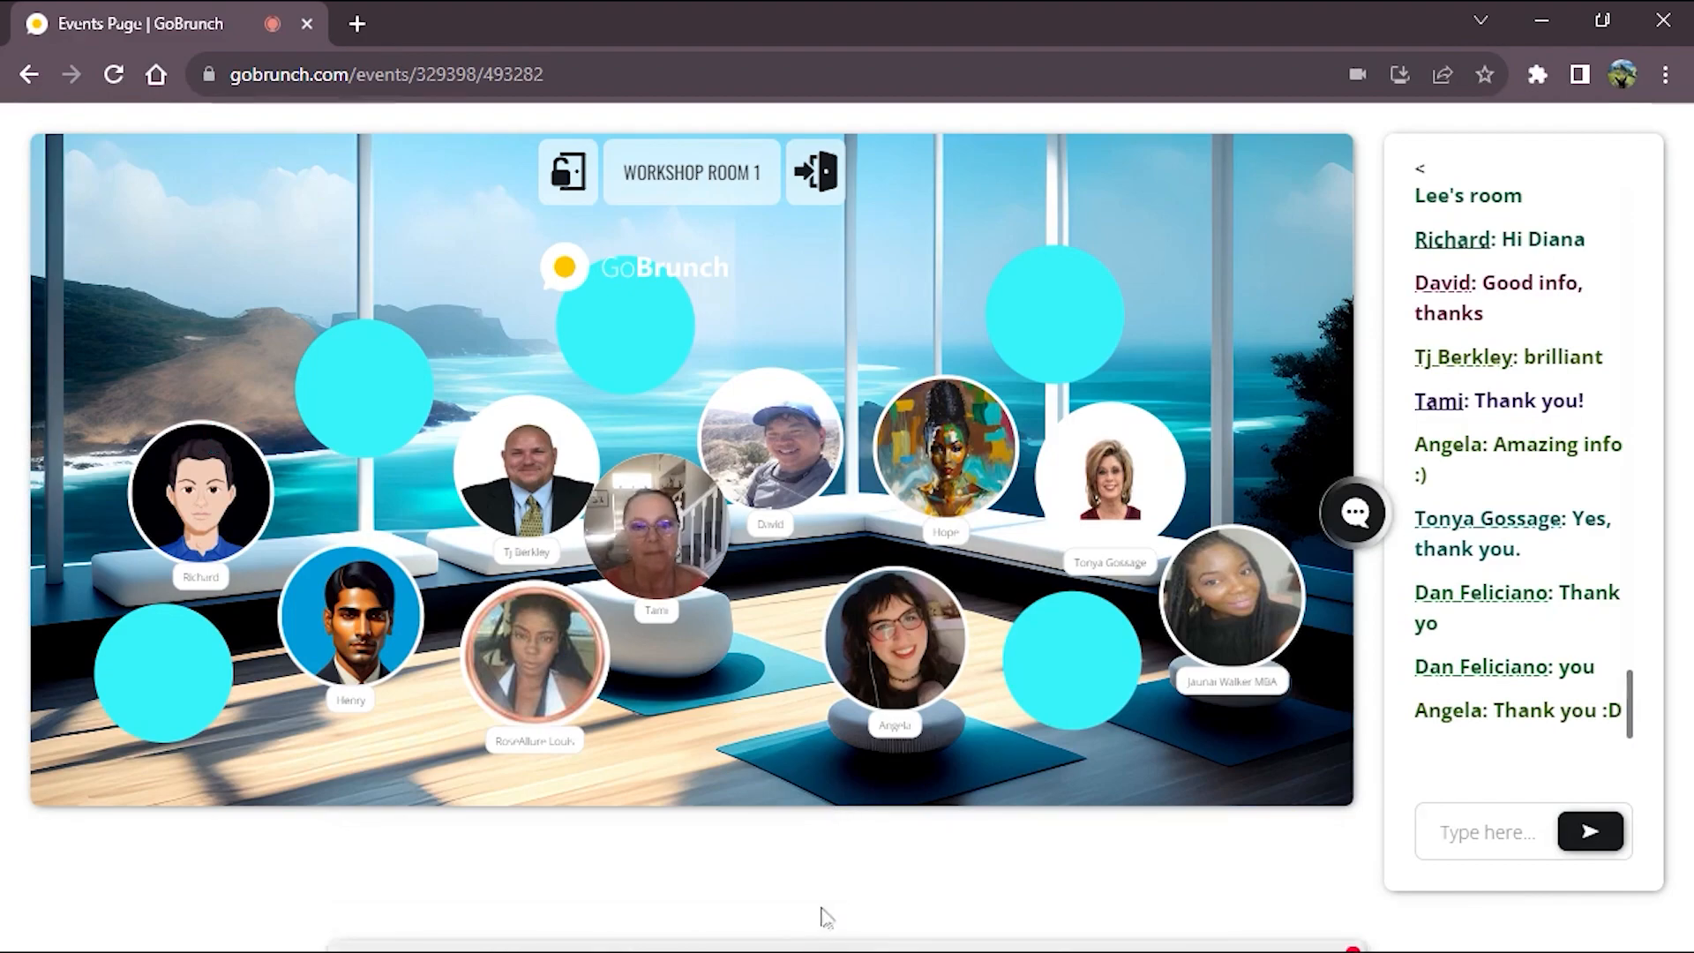